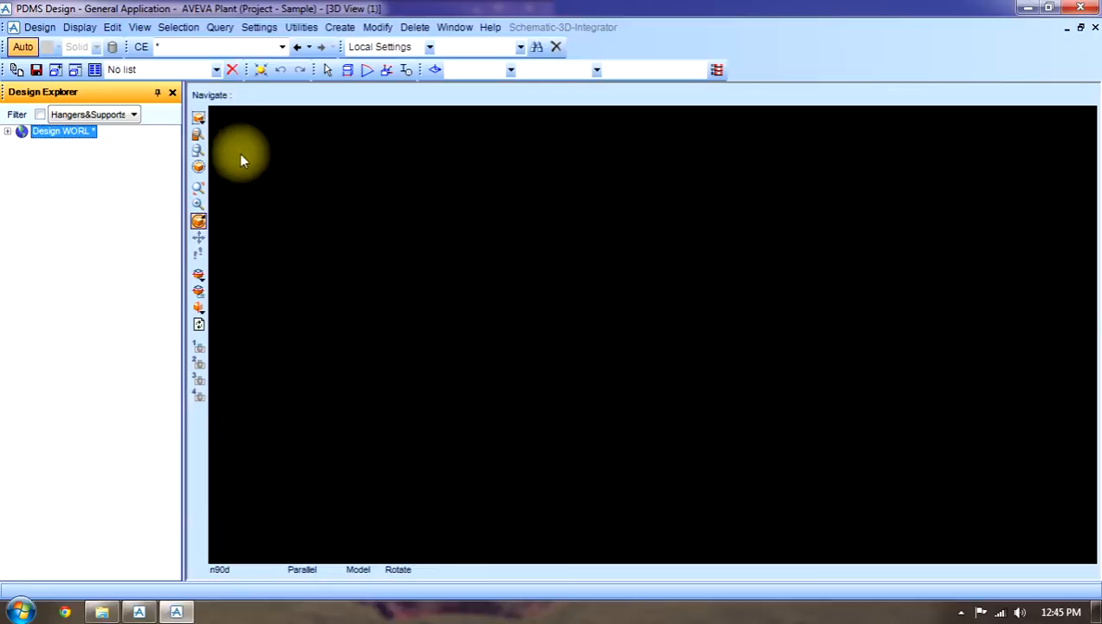
pyautogui.moveTo(199, 117)
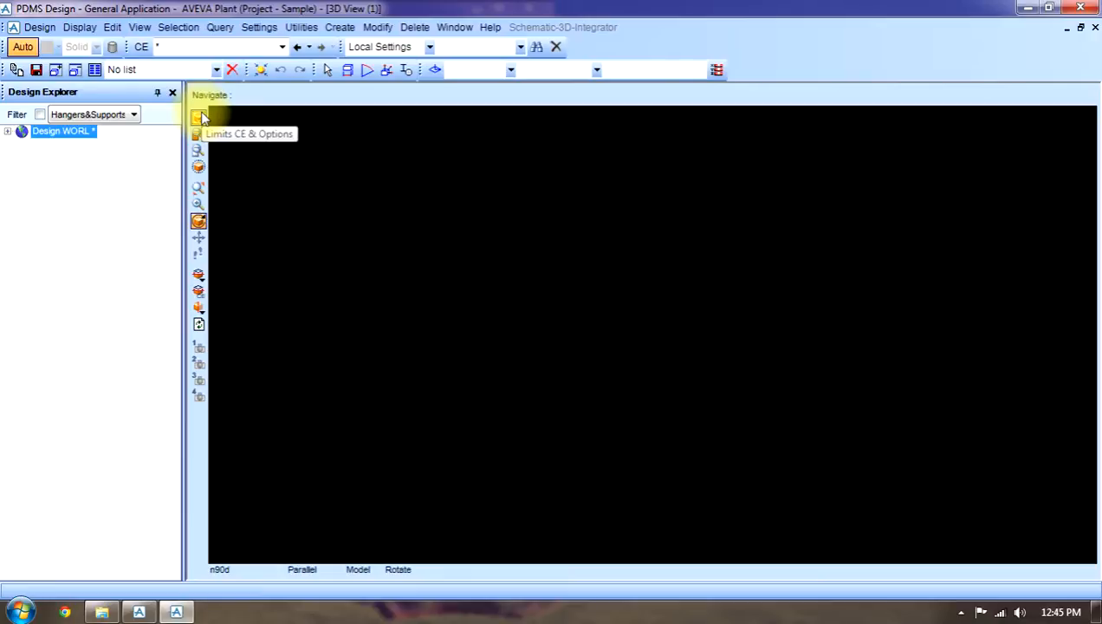
pyautogui.moveTo(252, 122)
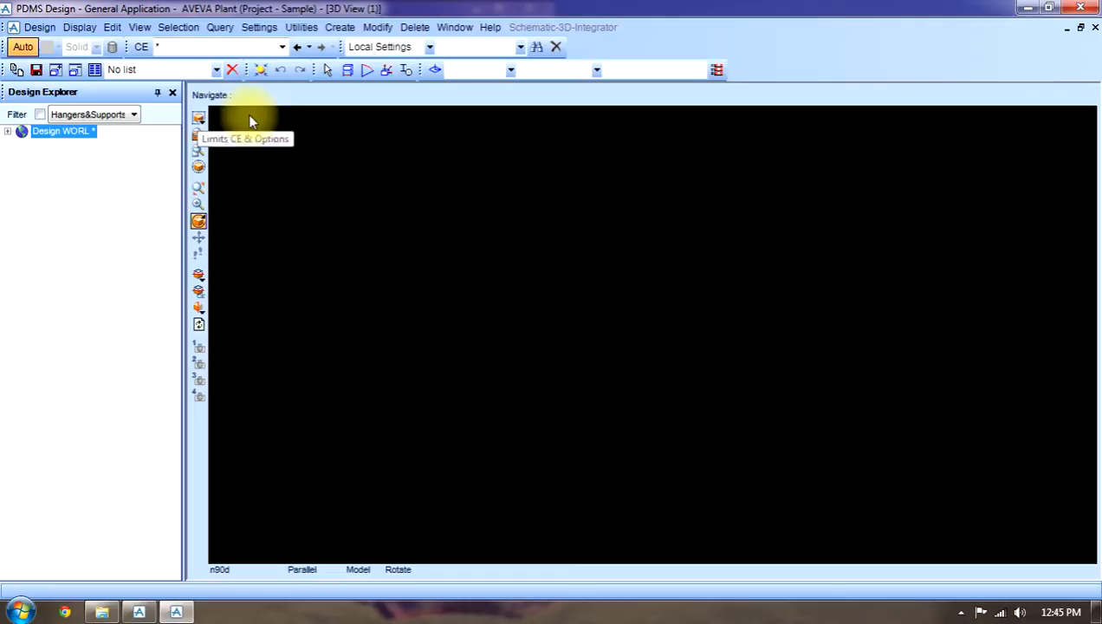
pyautogui.moveTo(266, 119)
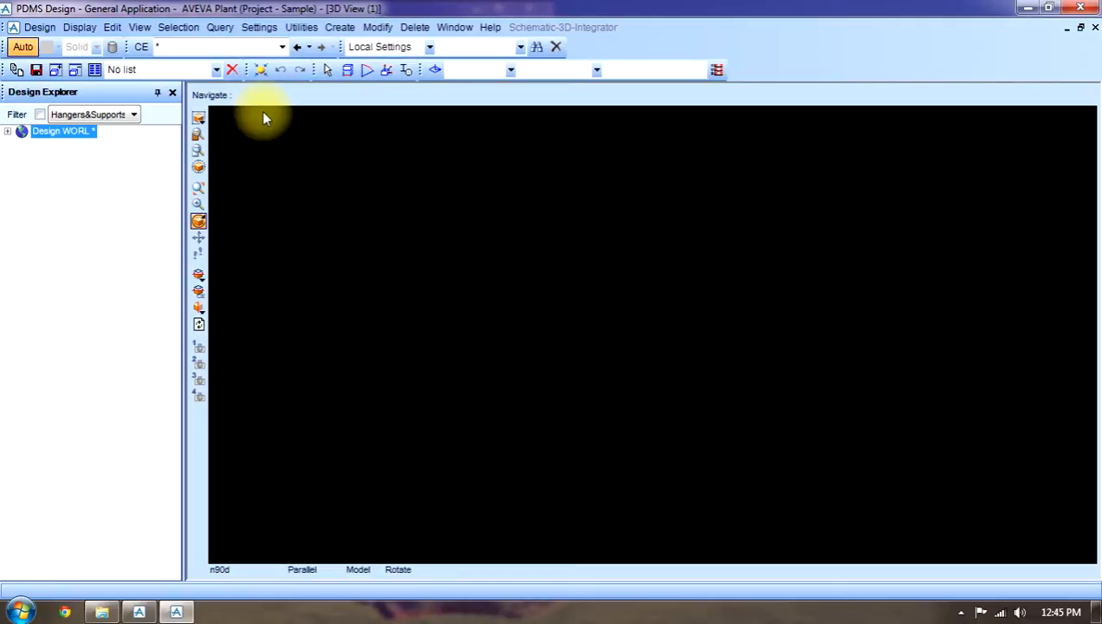
pyautogui.moveTo(198, 134)
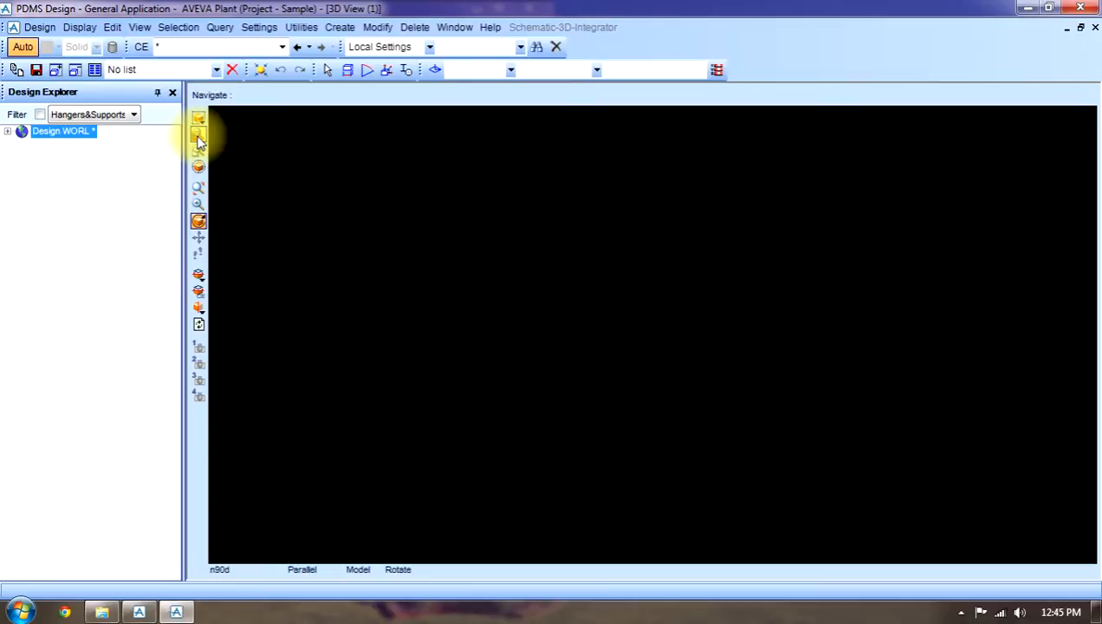
pyautogui.moveTo(199, 139)
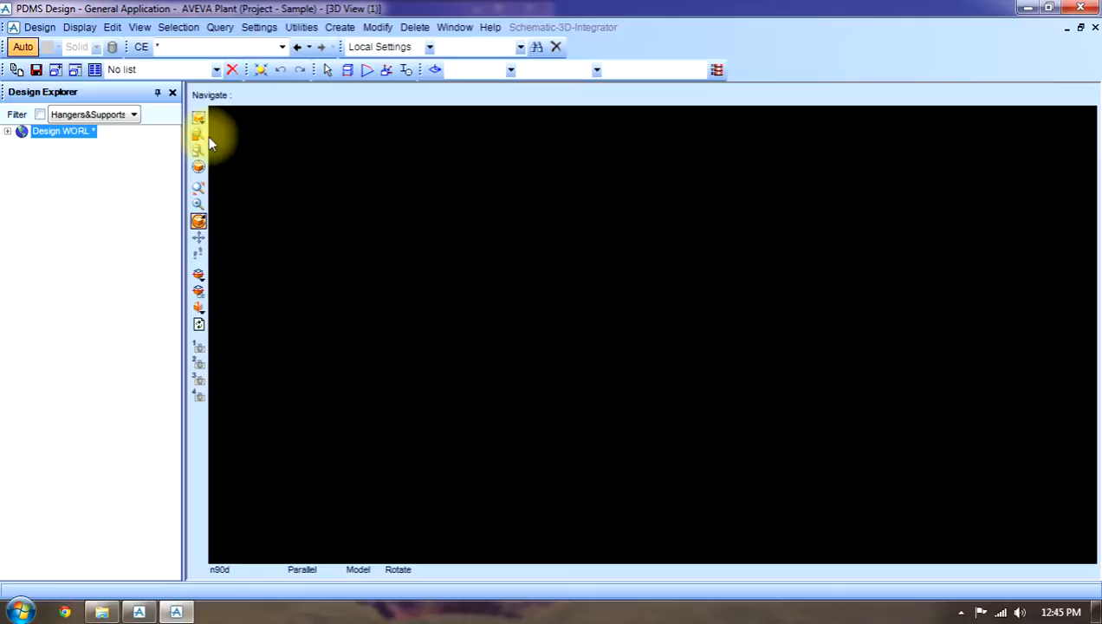
pyautogui.moveTo(198, 152)
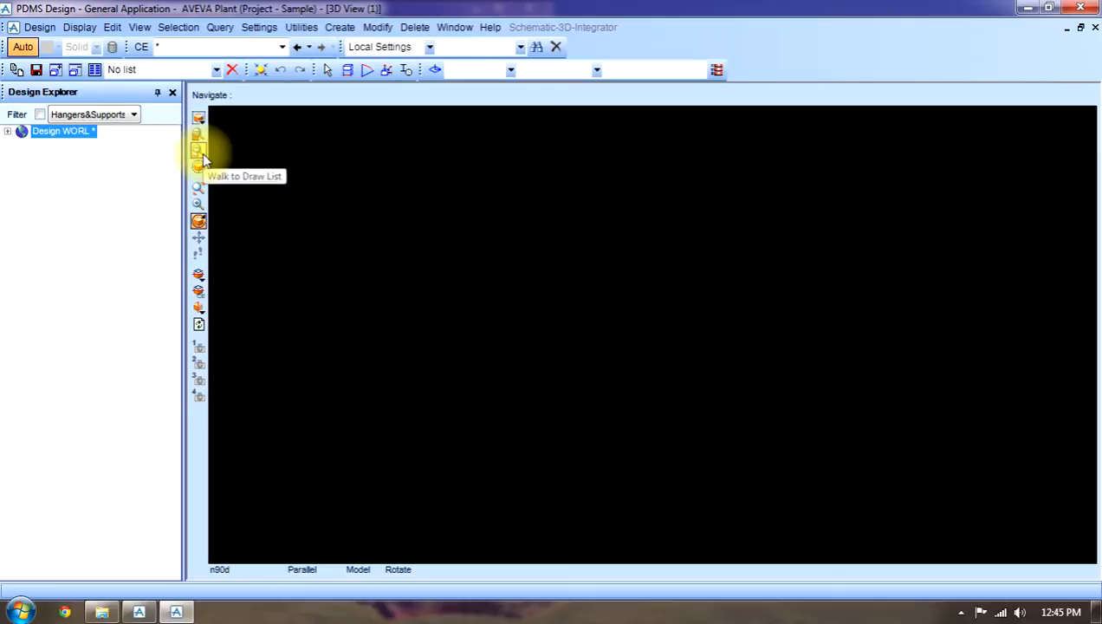
pyautogui.moveTo(198, 166)
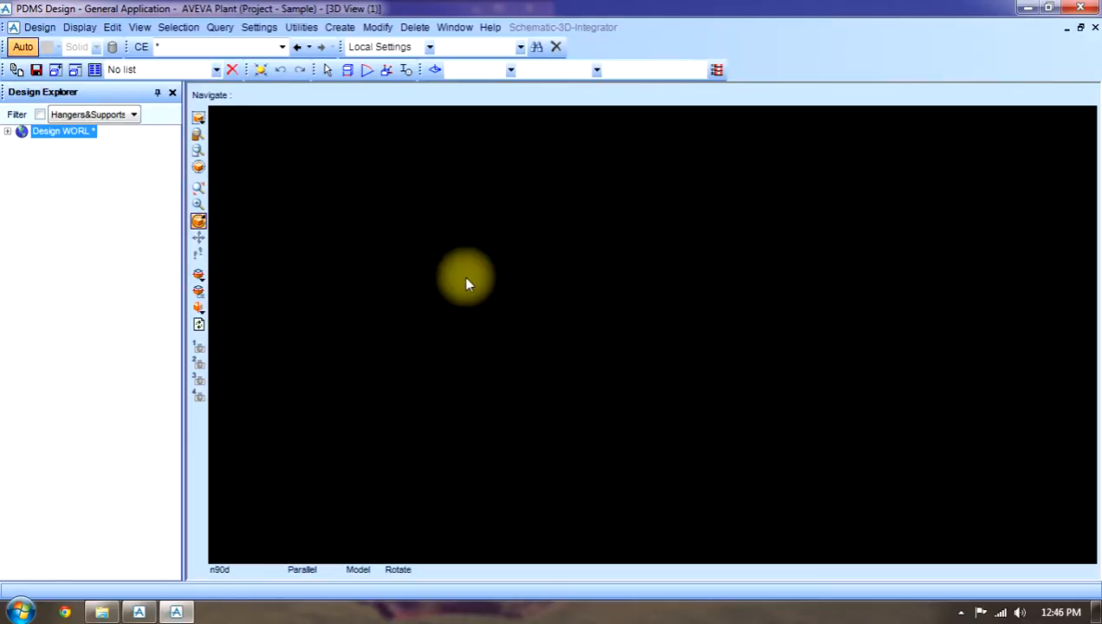
pyautogui.moveTo(199, 189)
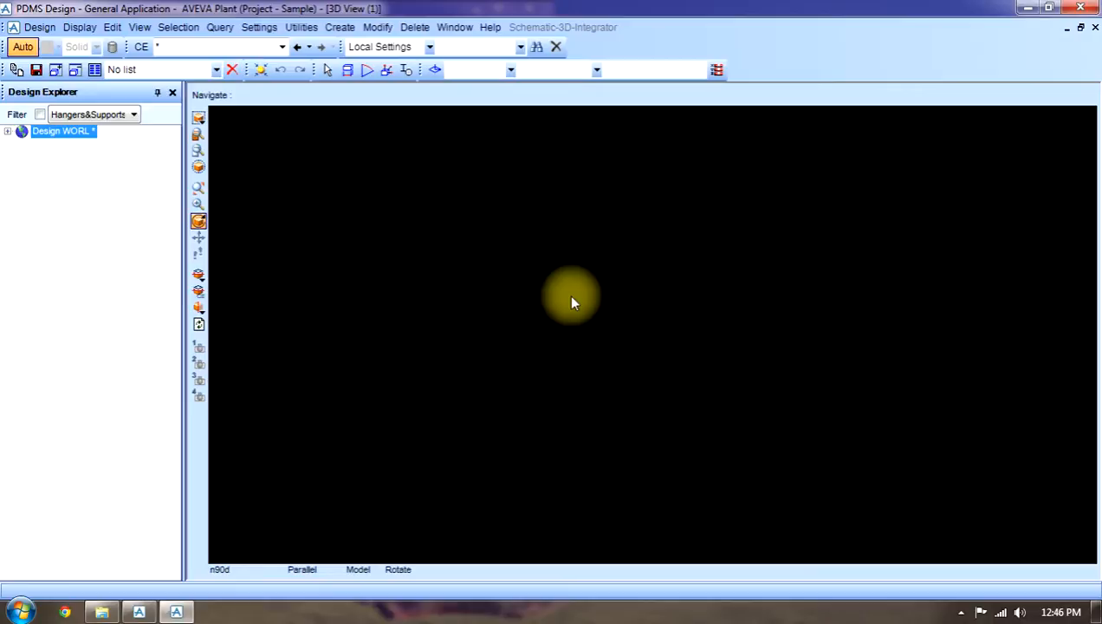
pyautogui.moveTo(199, 206)
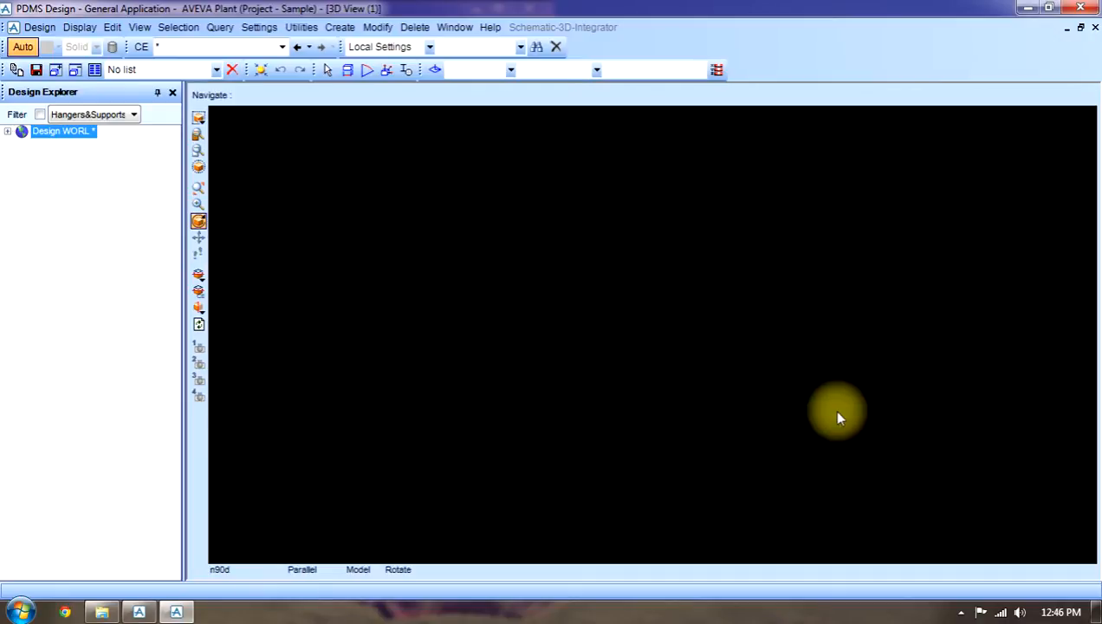
pyautogui.moveTo(198, 221)
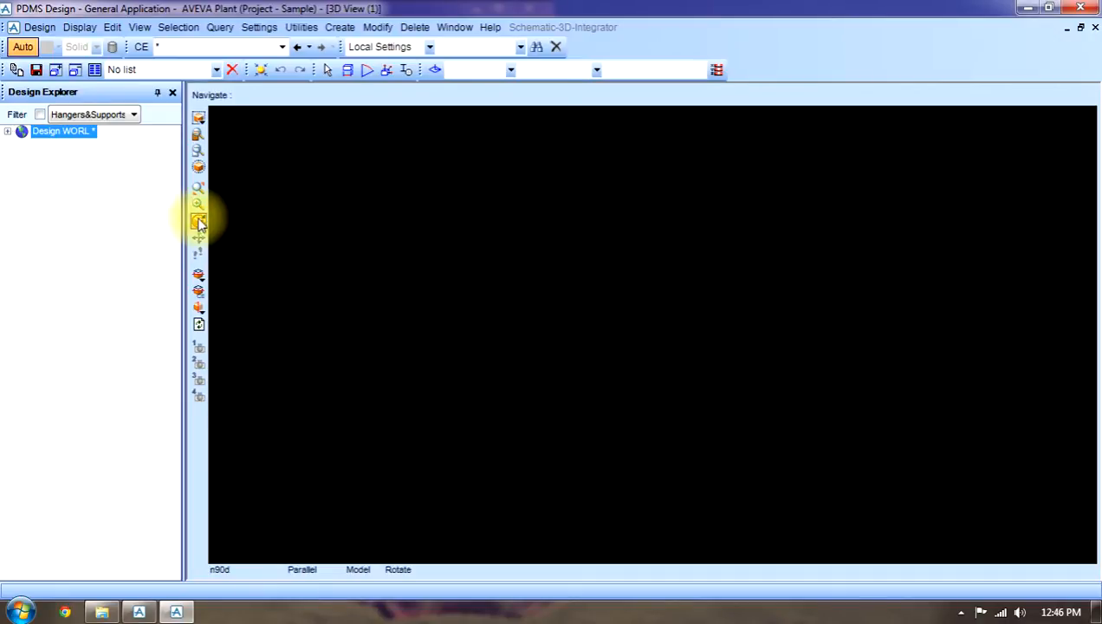
pyautogui.moveTo(199, 221)
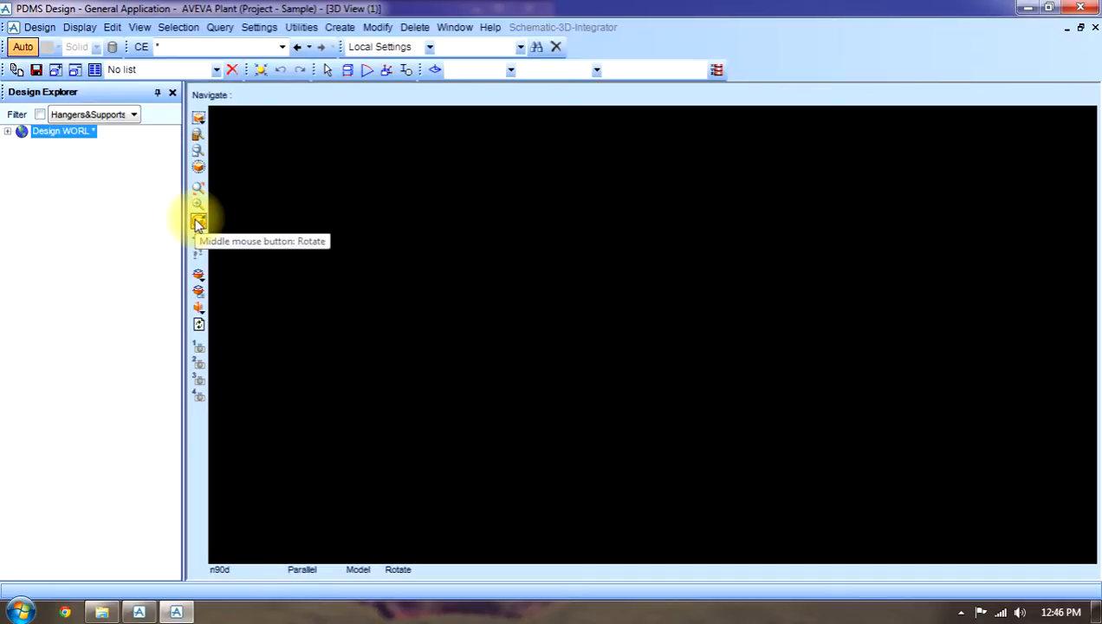
pyautogui.moveTo(292, 237)
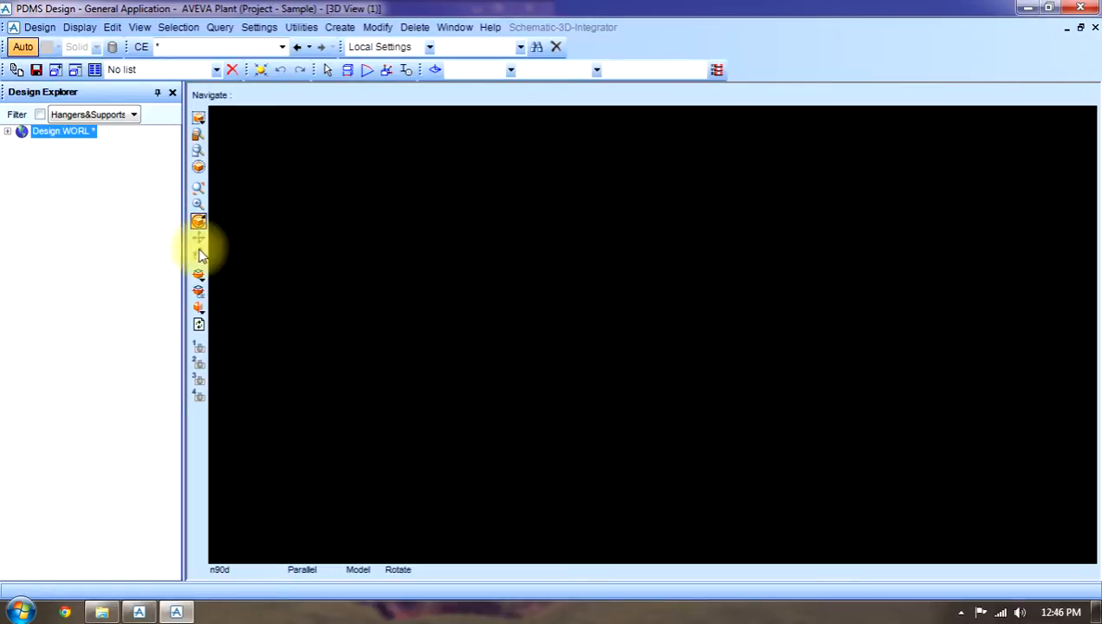
pyautogui.moveTo(198, 240)
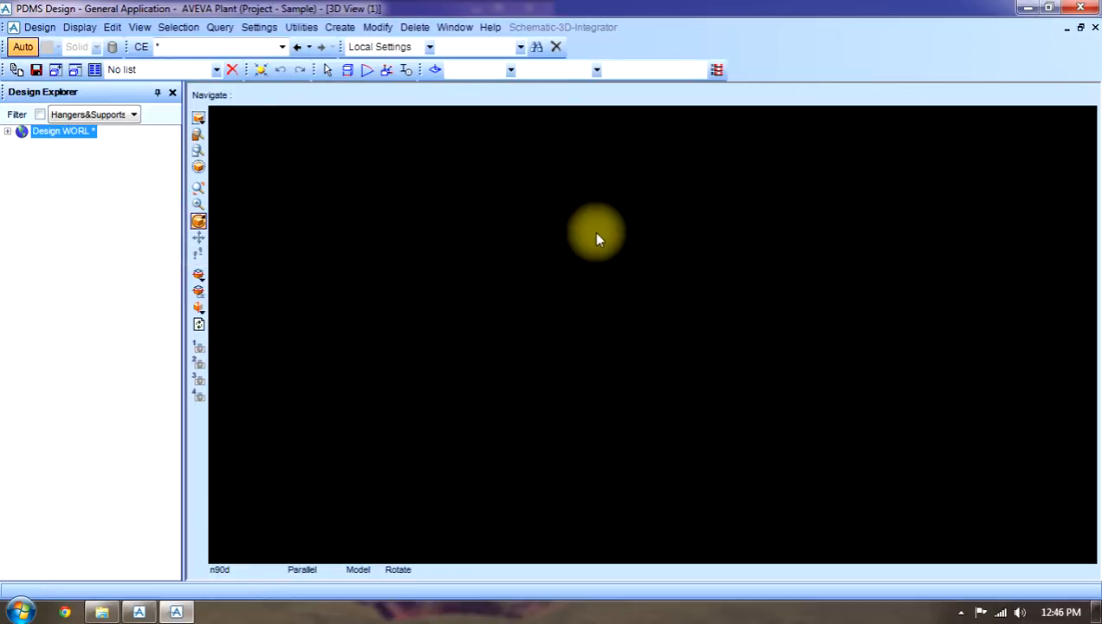
pyautogui.moveTo(580, 260)
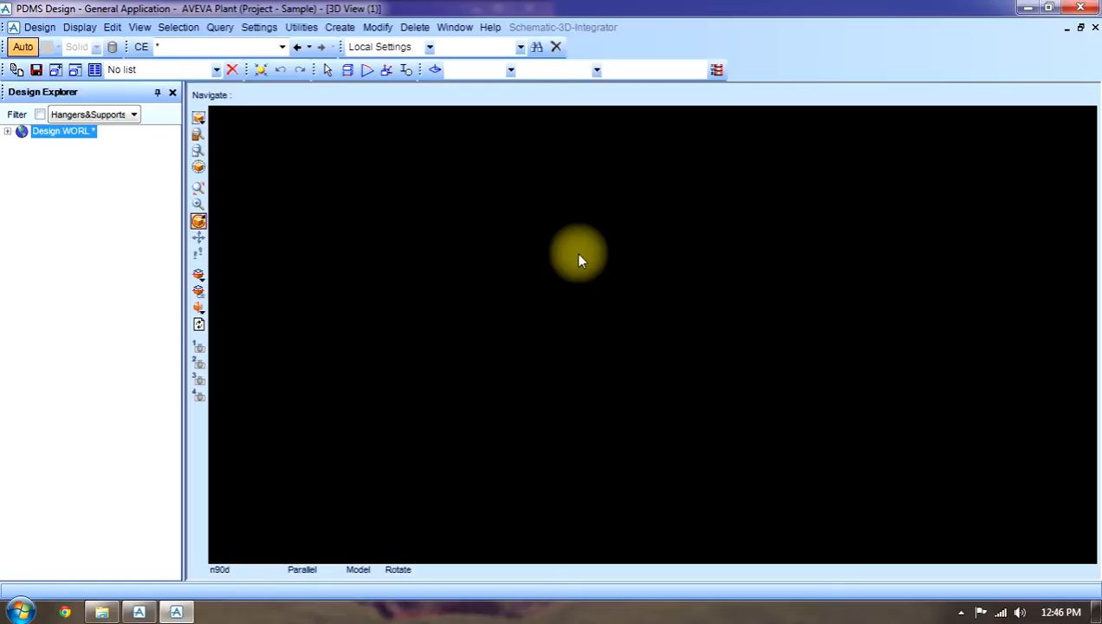
pyautogui.moveTo(375, 286)
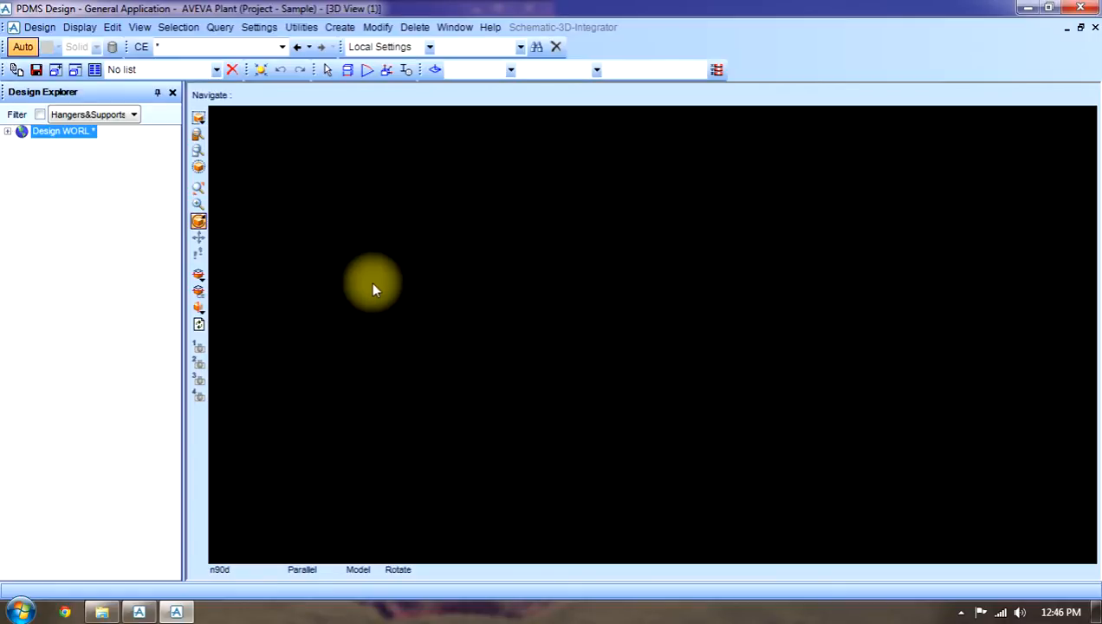
pyautogui.moveTo(198, 275)
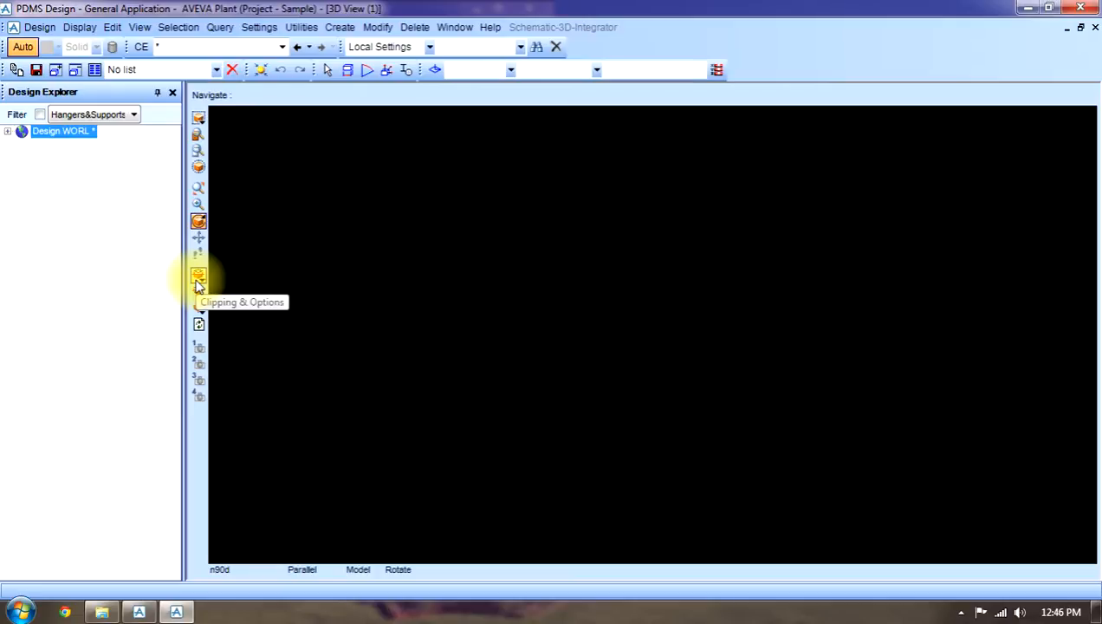
pyautogui.moveTo(198, 299)
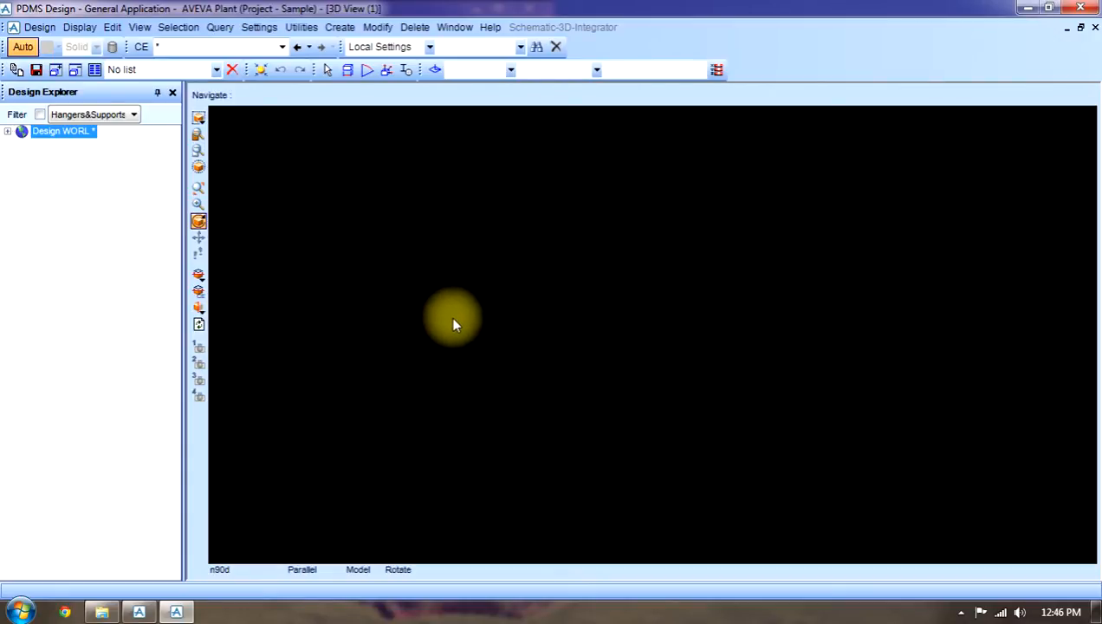
pyautogui.moveTo(215, 310)
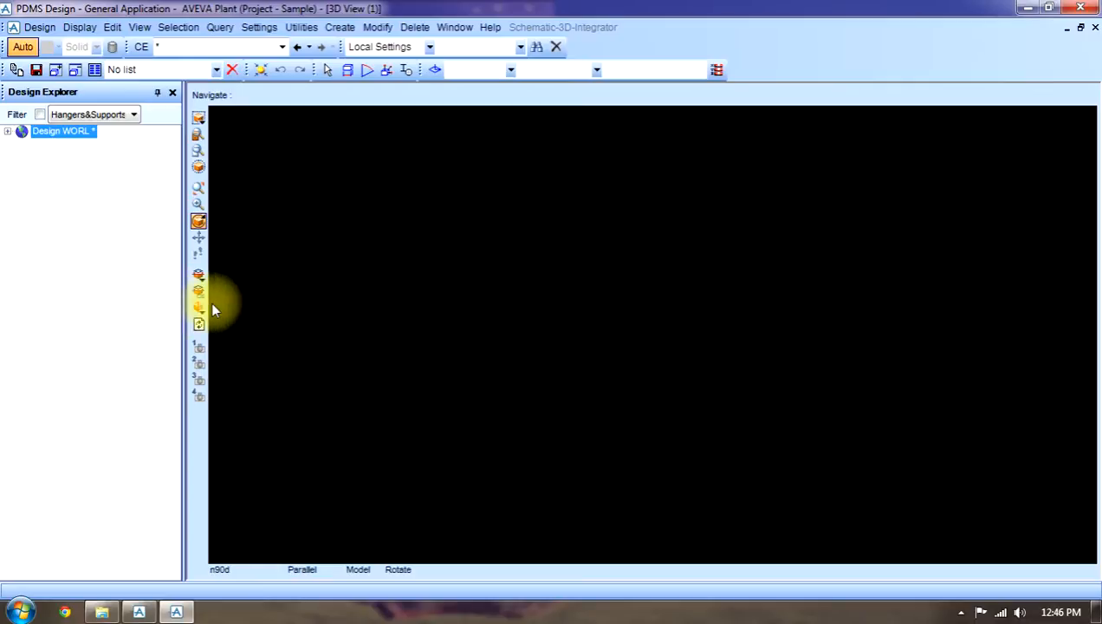
pyautogui.moveTo(200, 325)
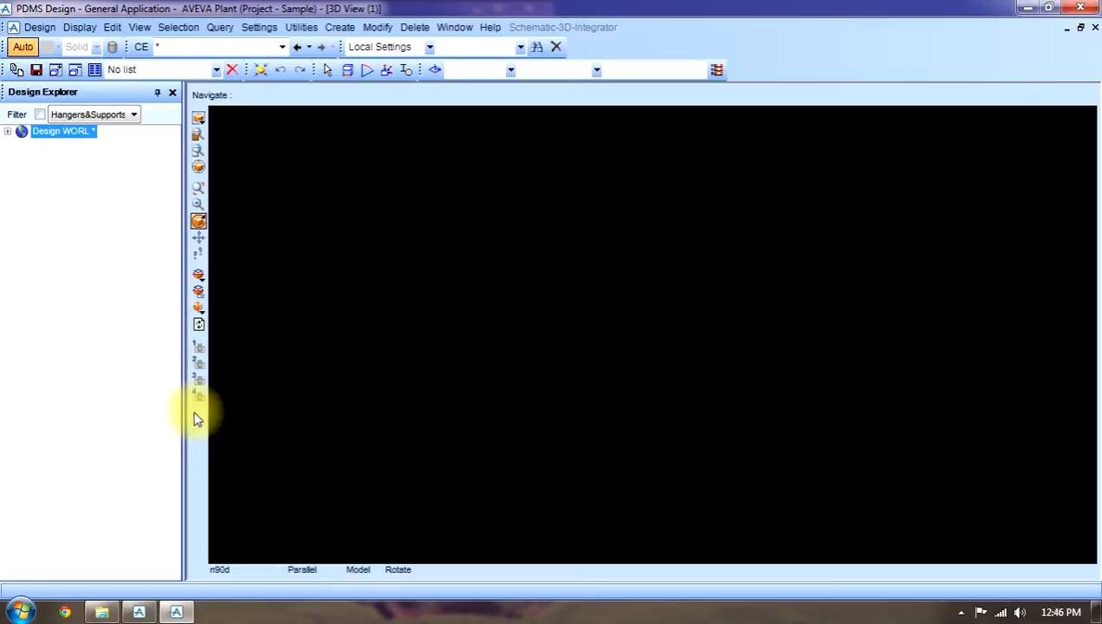
pyautogui.moveTo(177, 396)
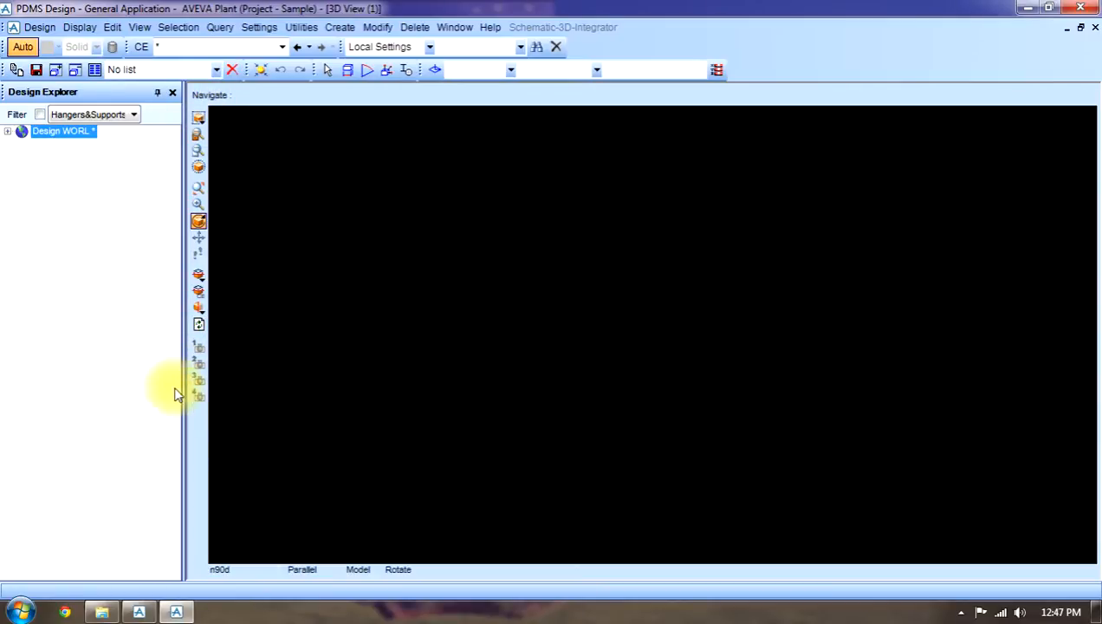
pyautogui.moveTo(180, 401)
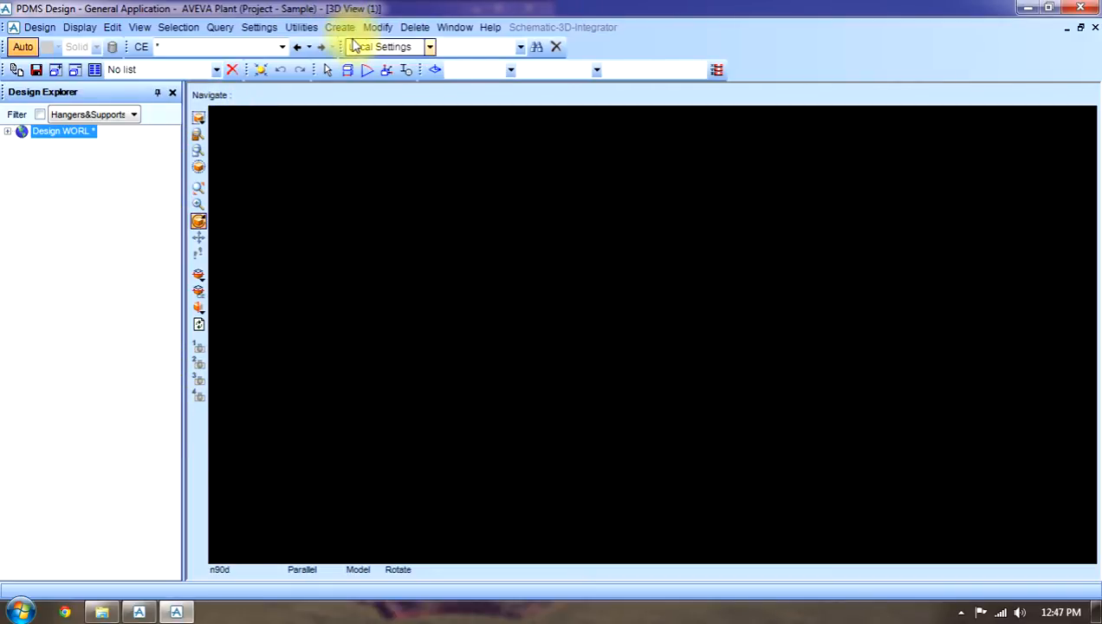
# Step: Add the plant elements to the 3D view and switch to zoom-rectangle mode
pyautogui.click(60, 131)
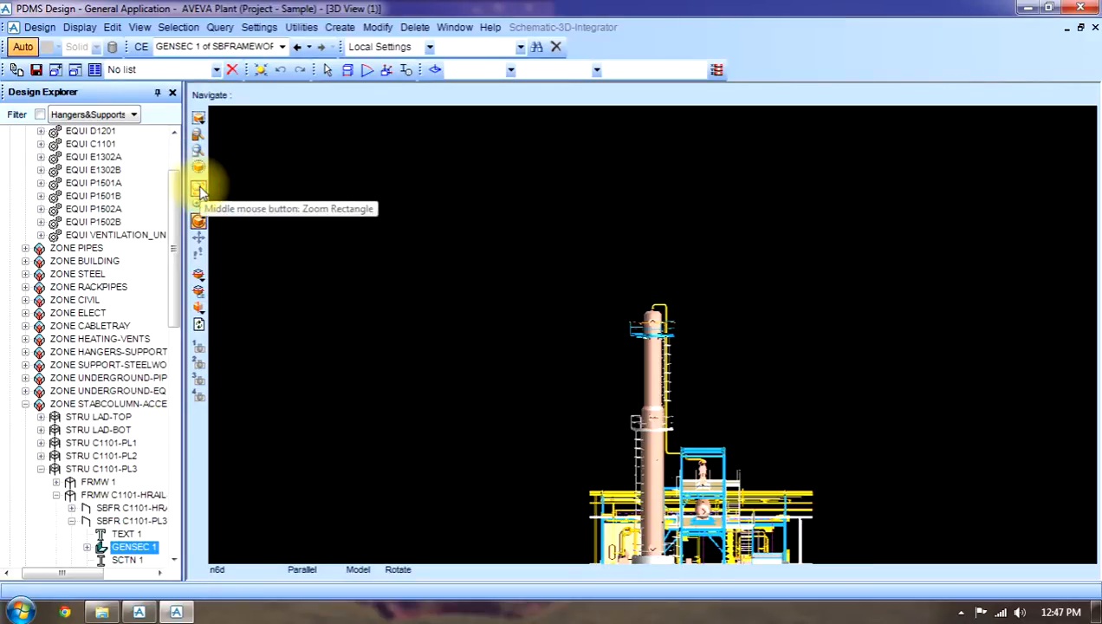
pyautogui.click(199, 188)
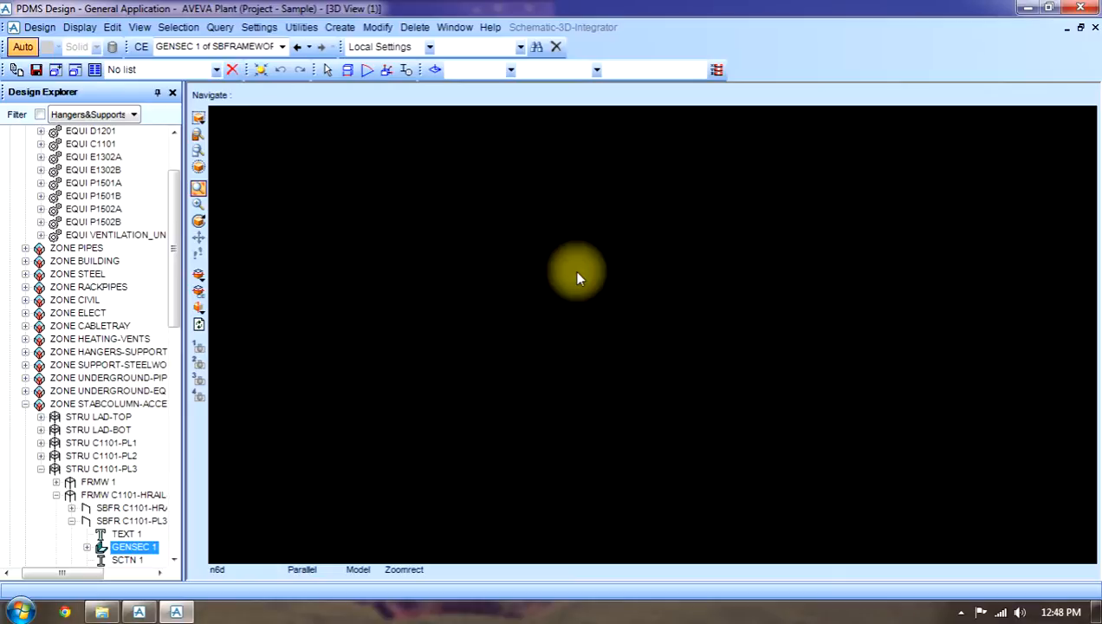
# Step: Zoom to the entire draw list so the whole plant model fits the view
pyautogui.rightClick(578, 279)
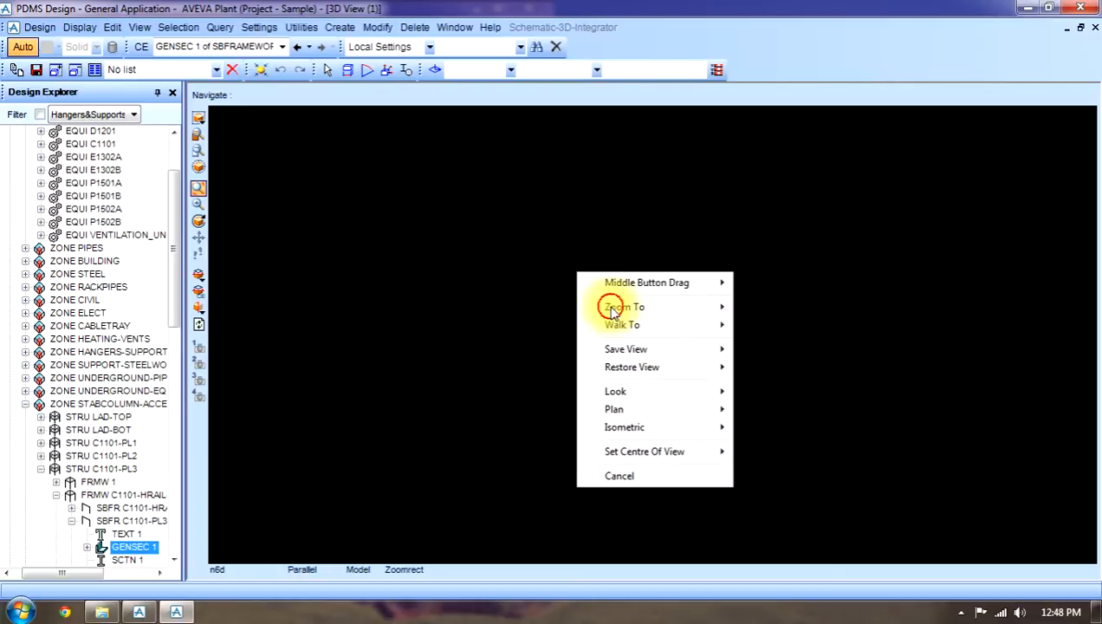
pyautogui.moveTo(624, 306)
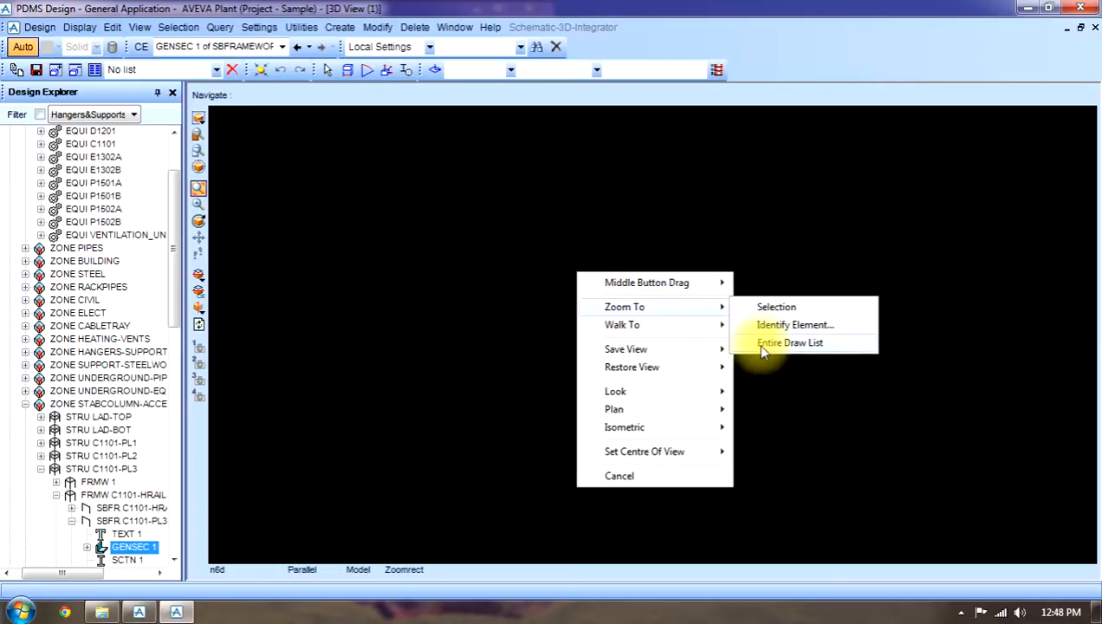
pyautogui.click(789, 342)
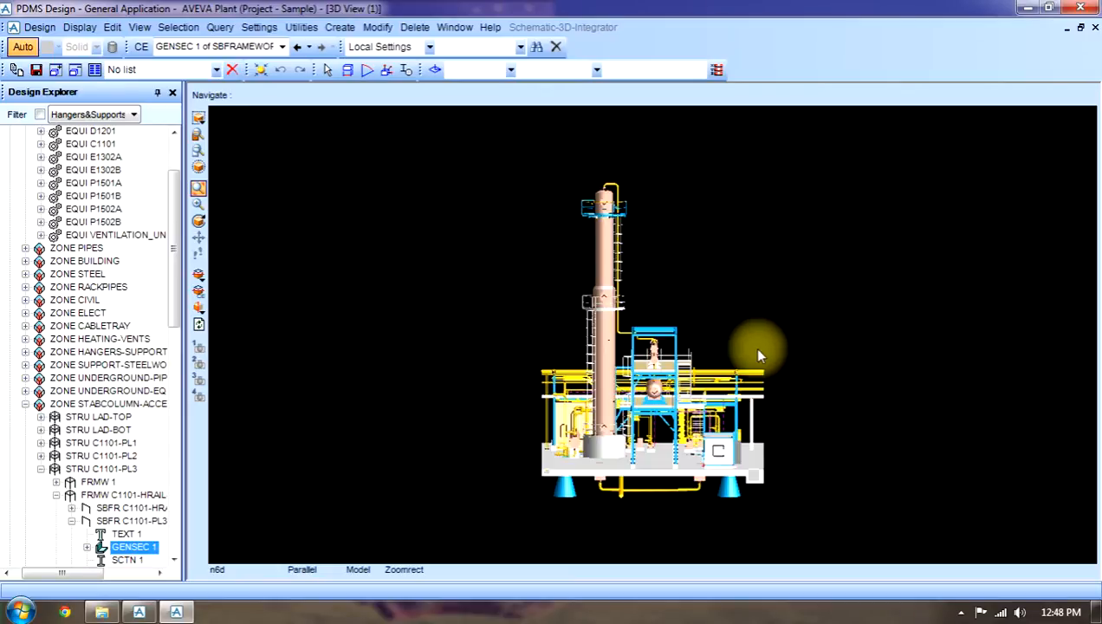
pyautogui.moveTo(520, 201)
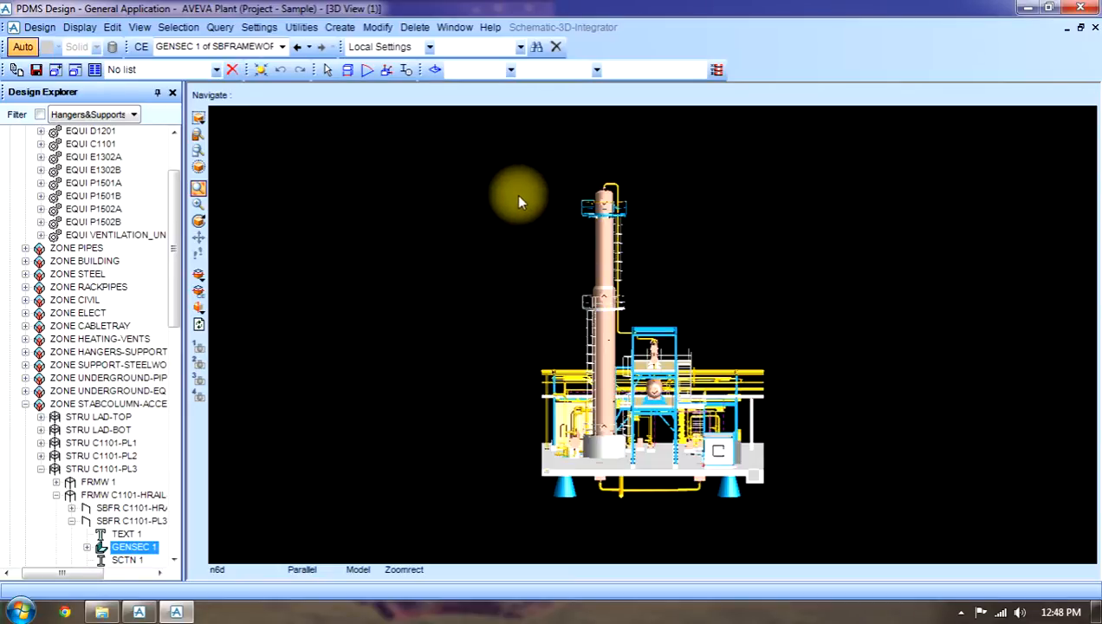
# Step: Zoom in on the top of the tall column with its platform, handrails and ladder
pyautogui.moveTo(520, 198); pyautogui.dragTo(687, 289)
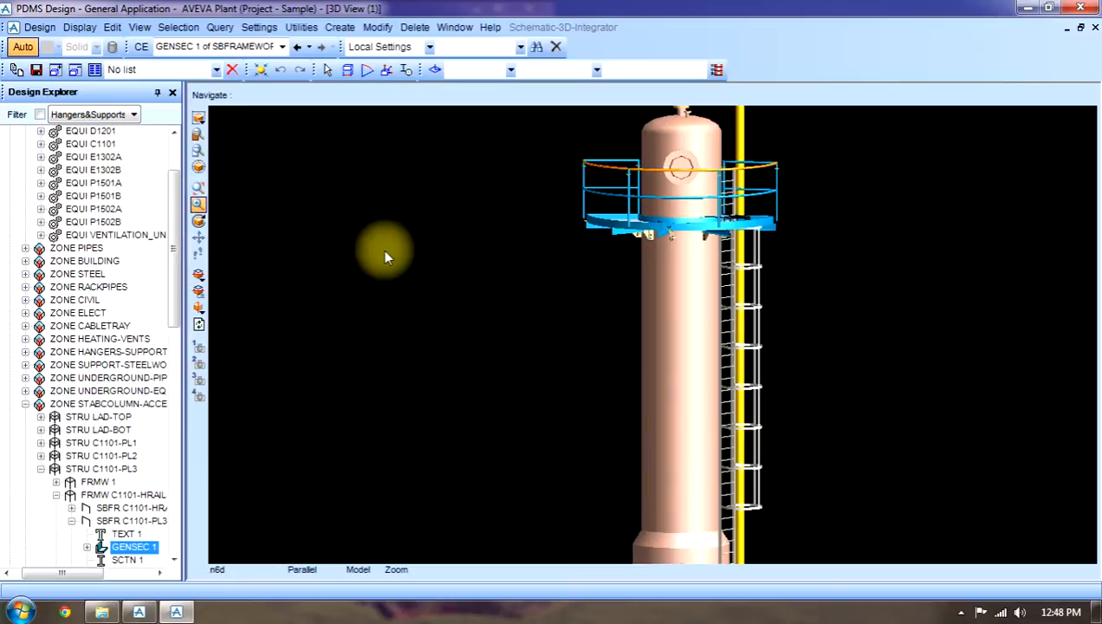
pyautogui.moveTo(620, 273)
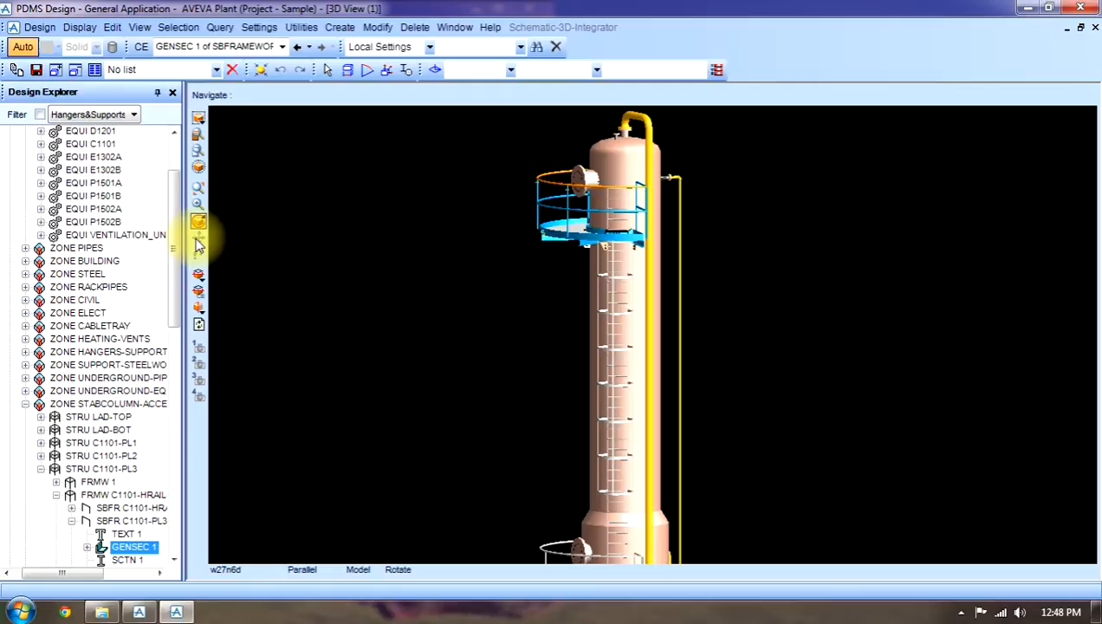
# Step: Pan the view down along the column, then enable clipping of the 3D view
pyautogui.click(198, 236)
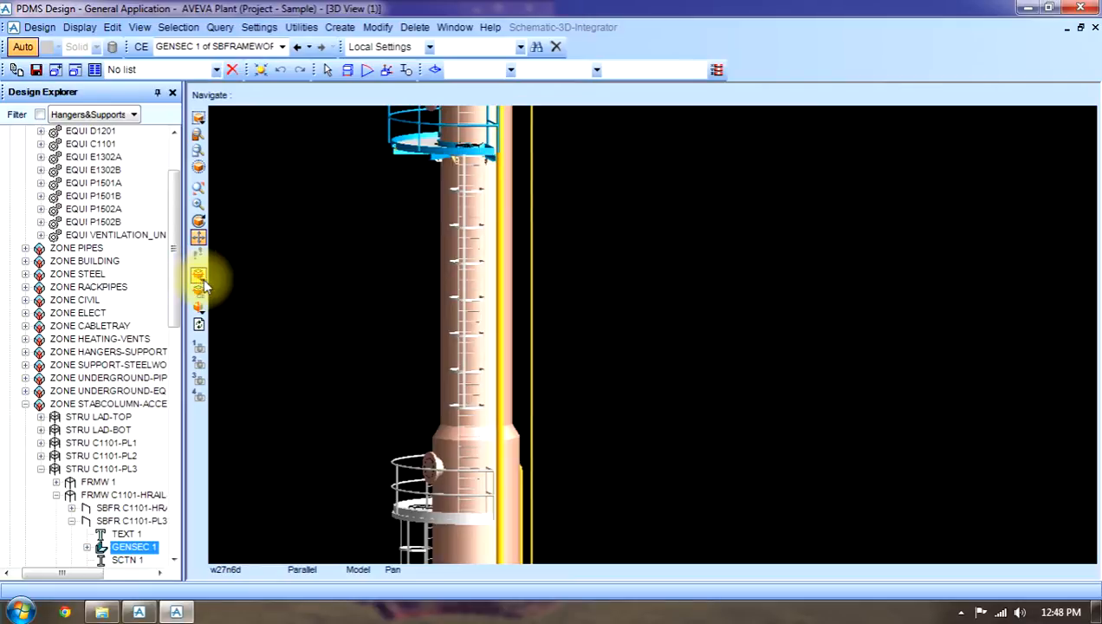
pyautogui.click(198, 275)
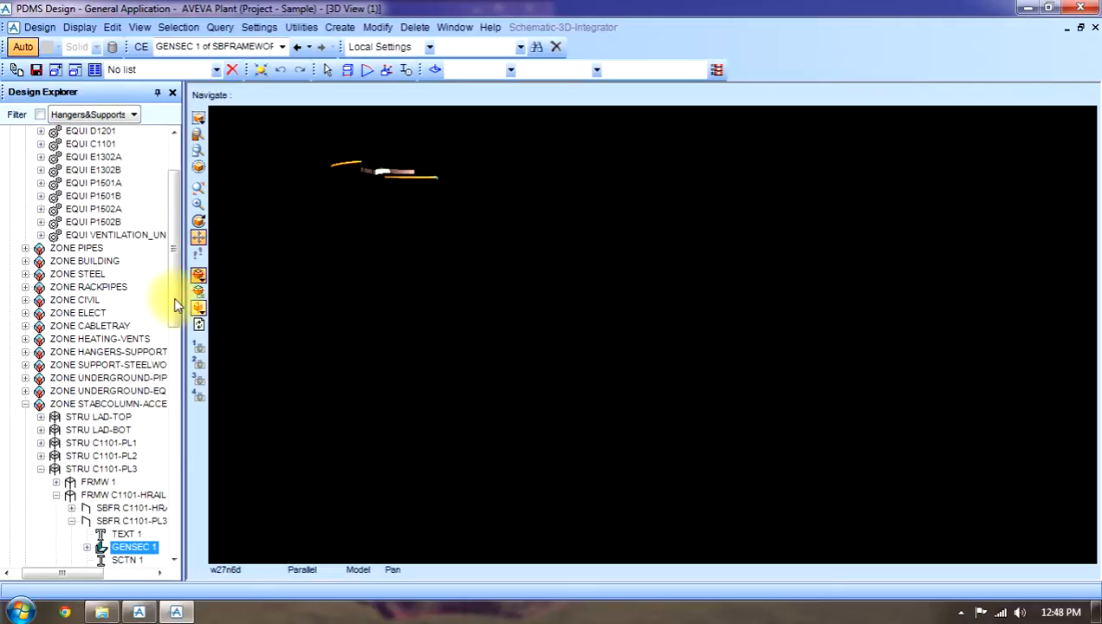
pyautogui.moveTo(186, 312)
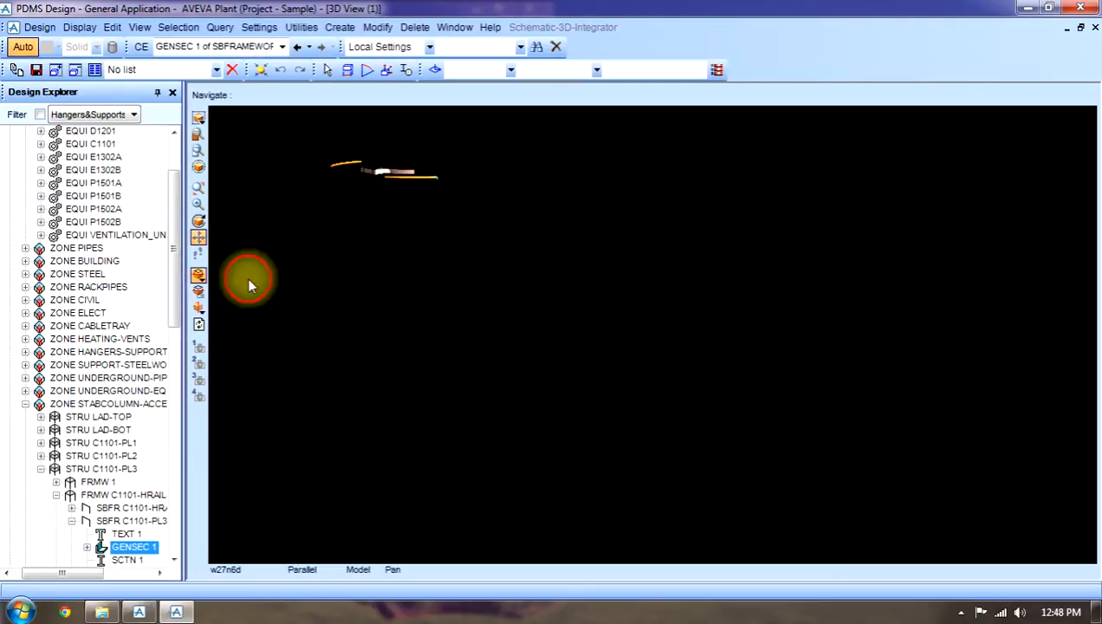
pyautogui.moveTo(286, 266)
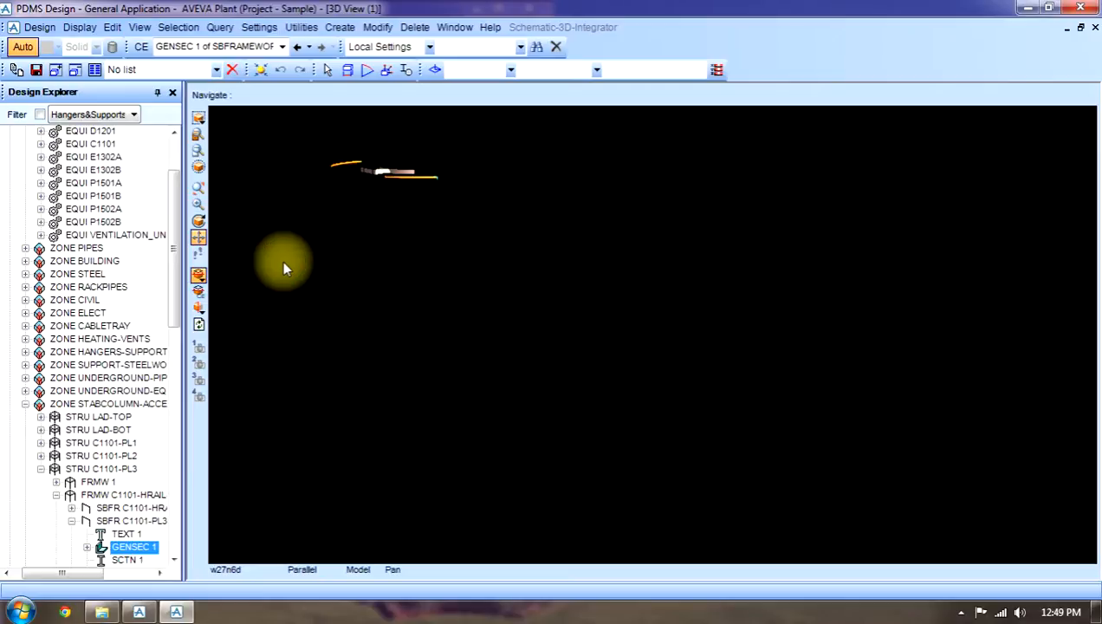